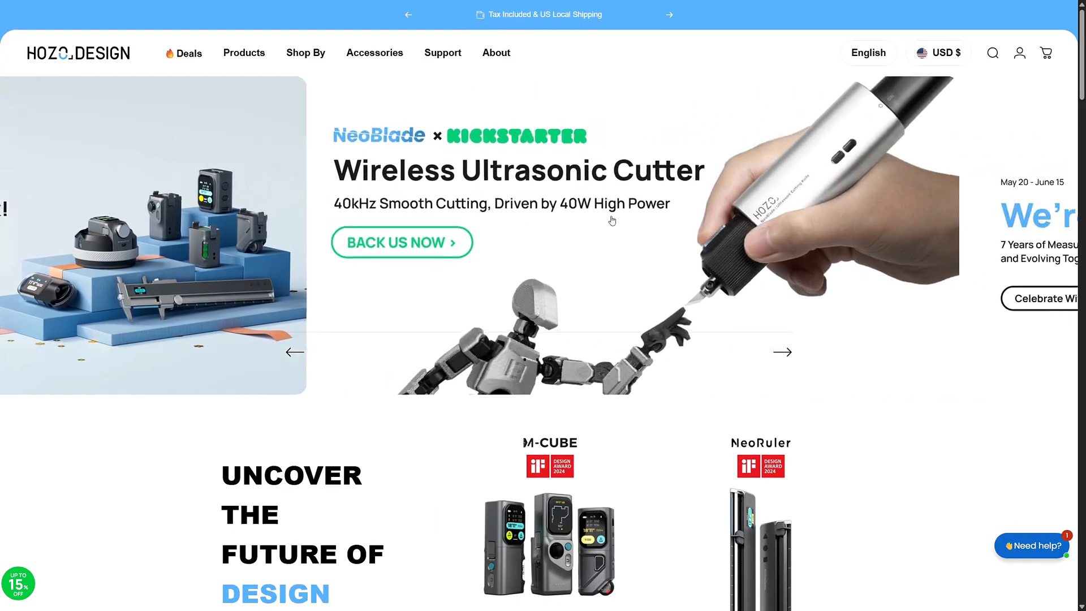
Step: Open the NeoBlade campaign and scroll past Creator Combo to the NeoBlade ×1 and Premium Combo x1 tiers
click(244, 52)
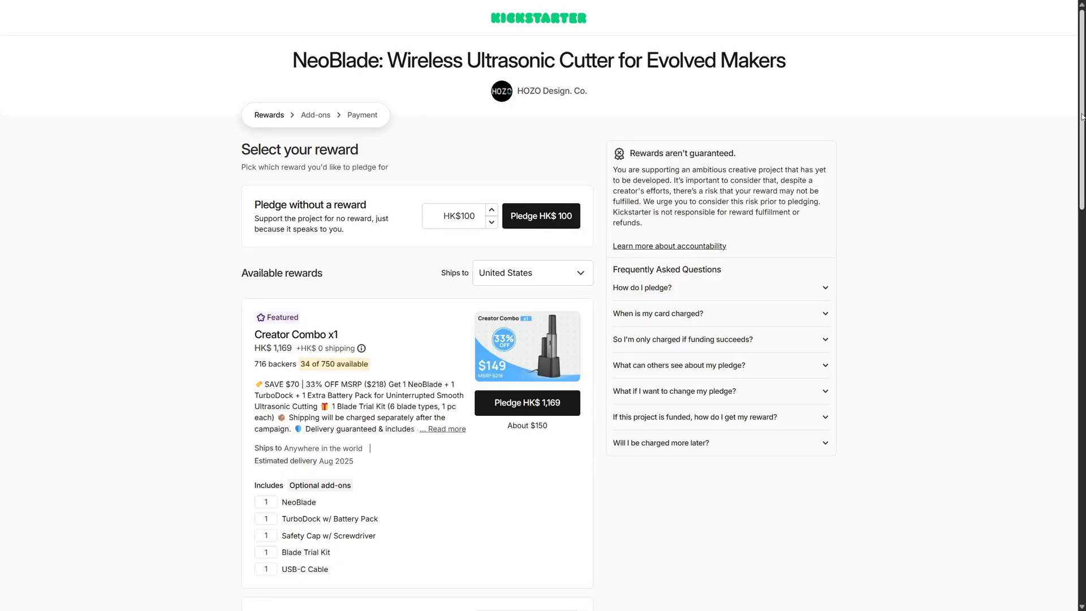
scroll(down, 3)
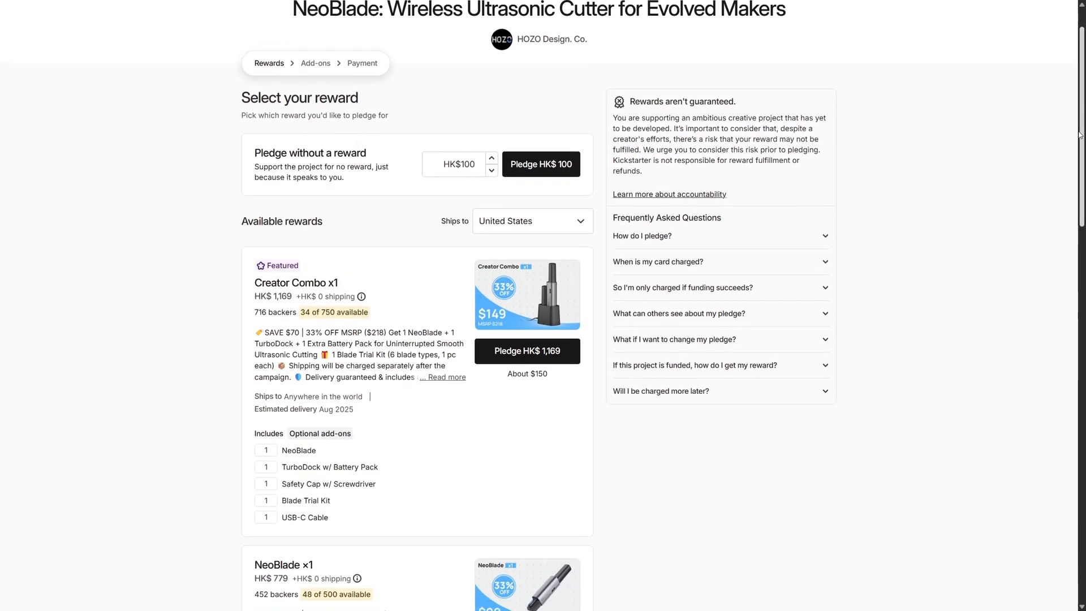
scroll(down, 3)
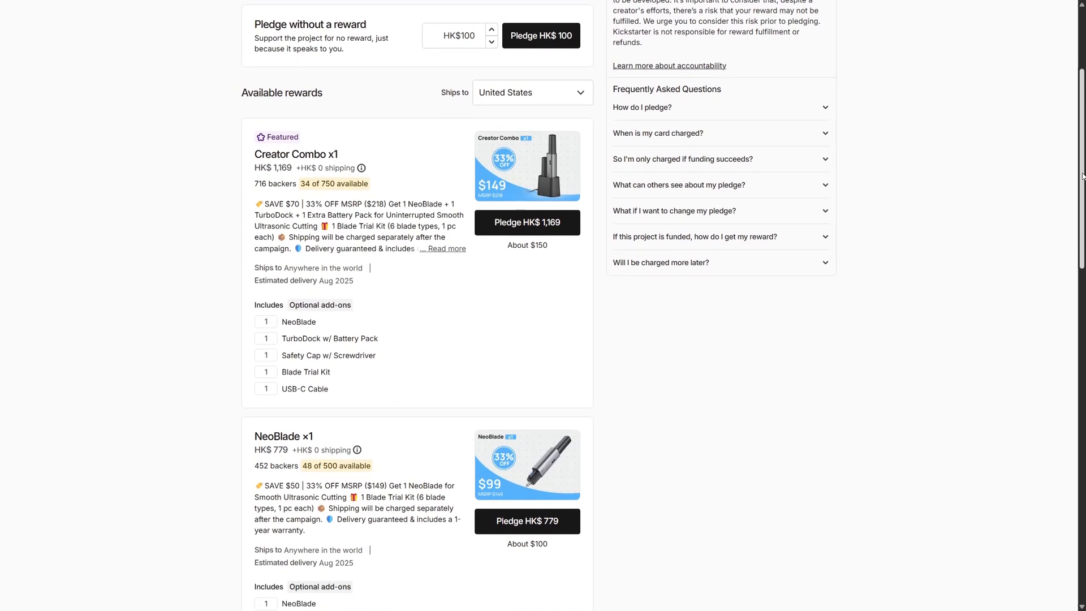
scroll(down, 3)
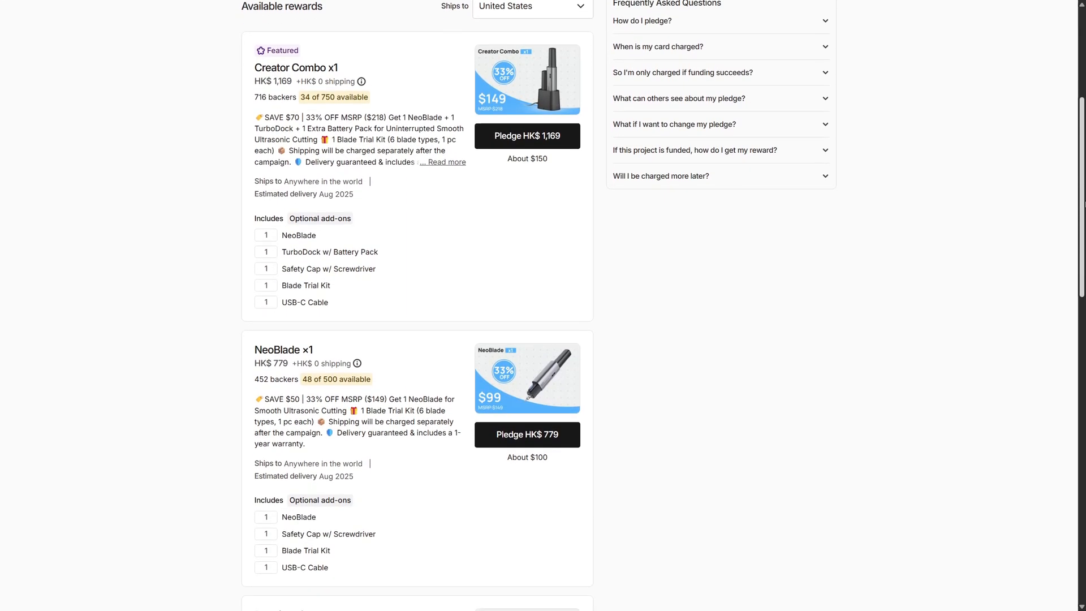
scroll(down, 3)
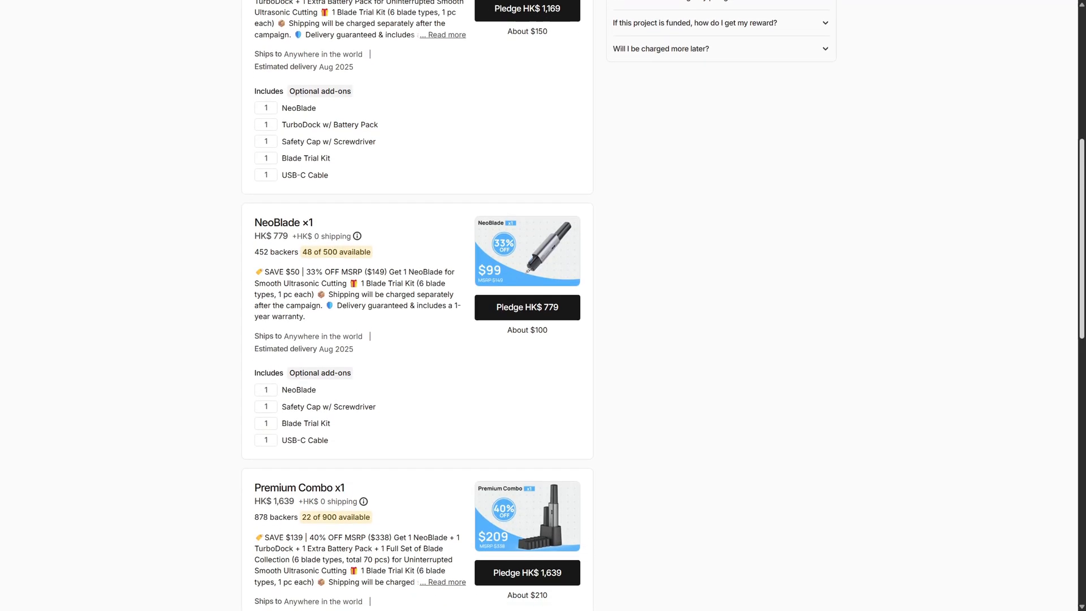
scroll(down, 3)
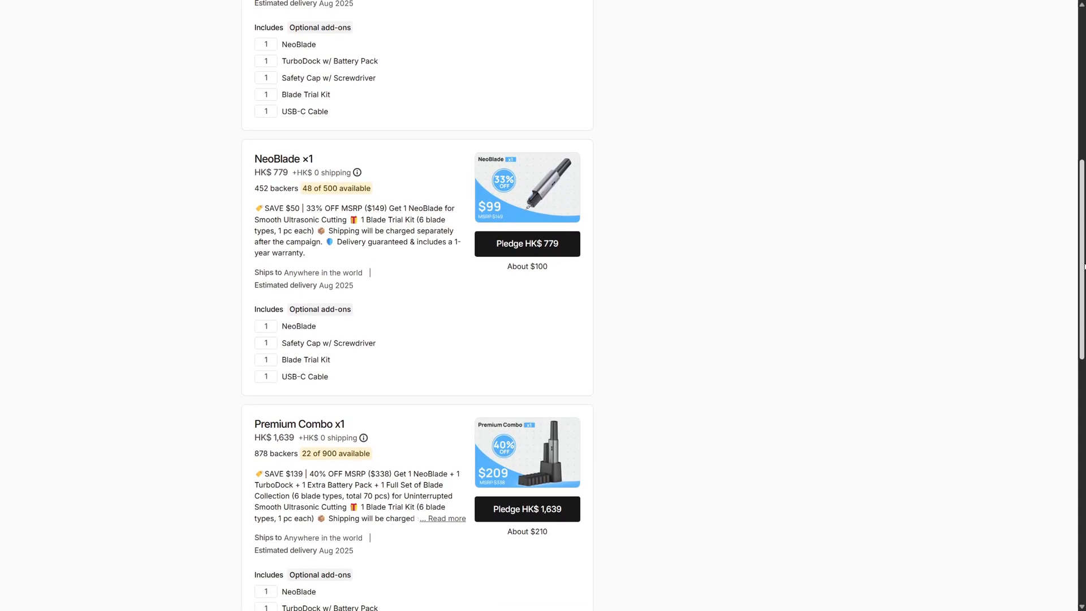
scroll(down, 3)
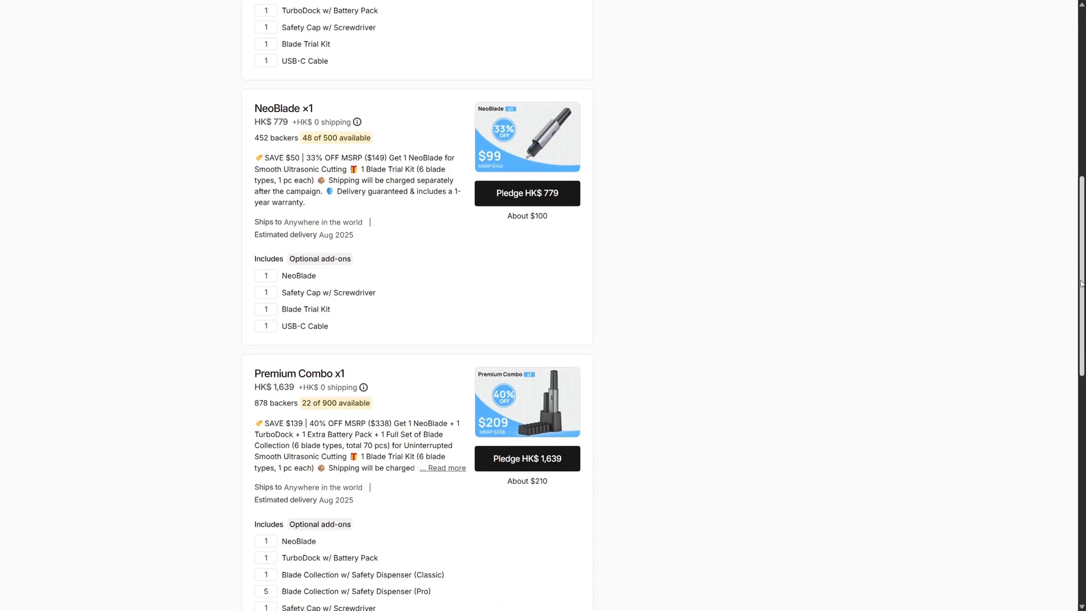
scroll(down, 3)
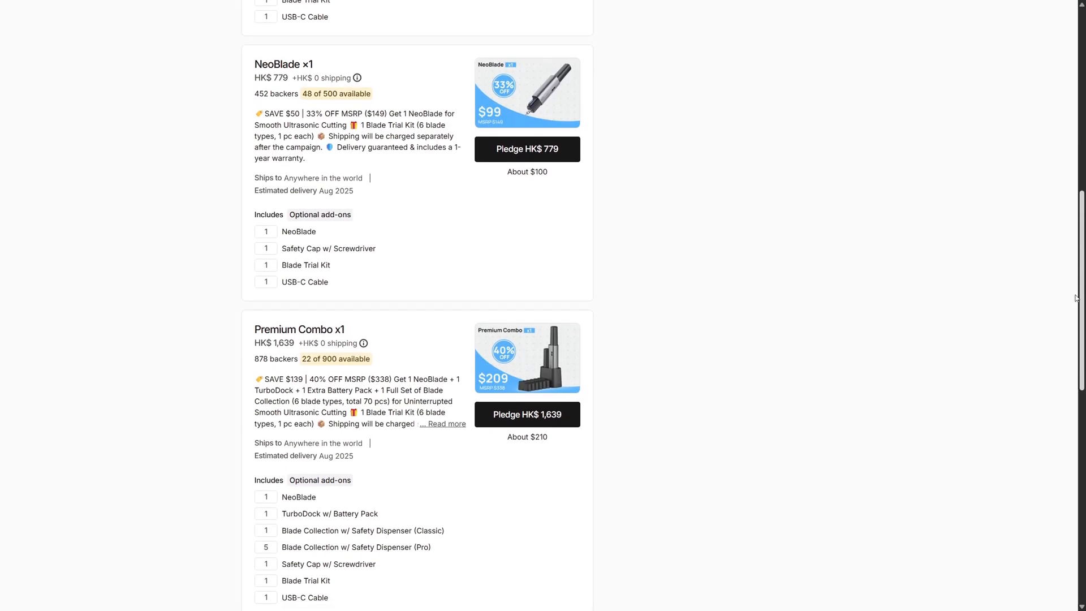
scroll(down, 3)
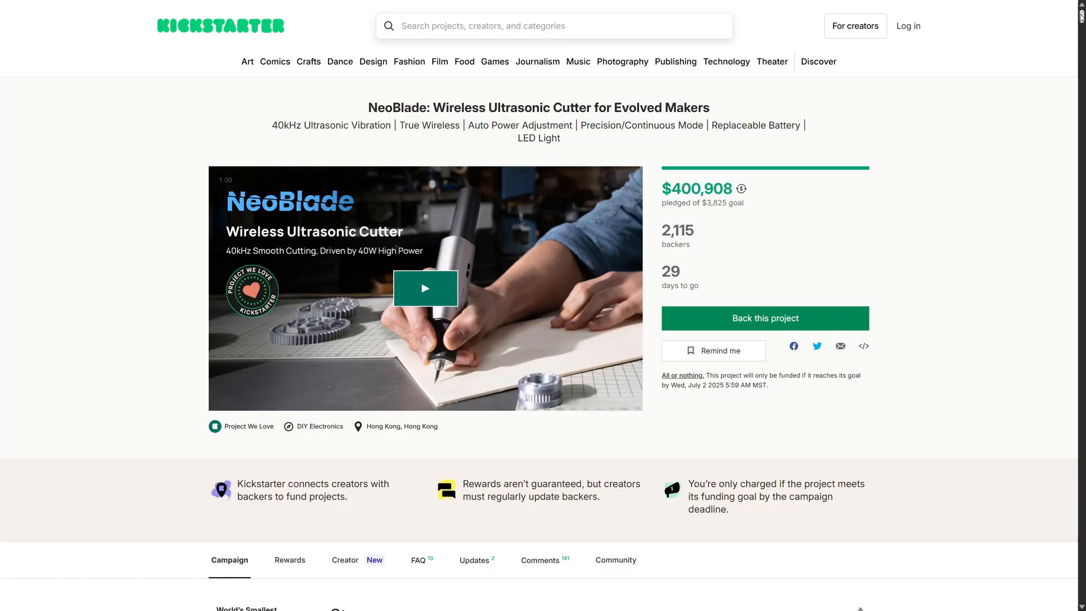
Step: Scroll through the NeoBlade campaign's Story section, returning to the $400,908 pledge summary
scroll(down, 3)
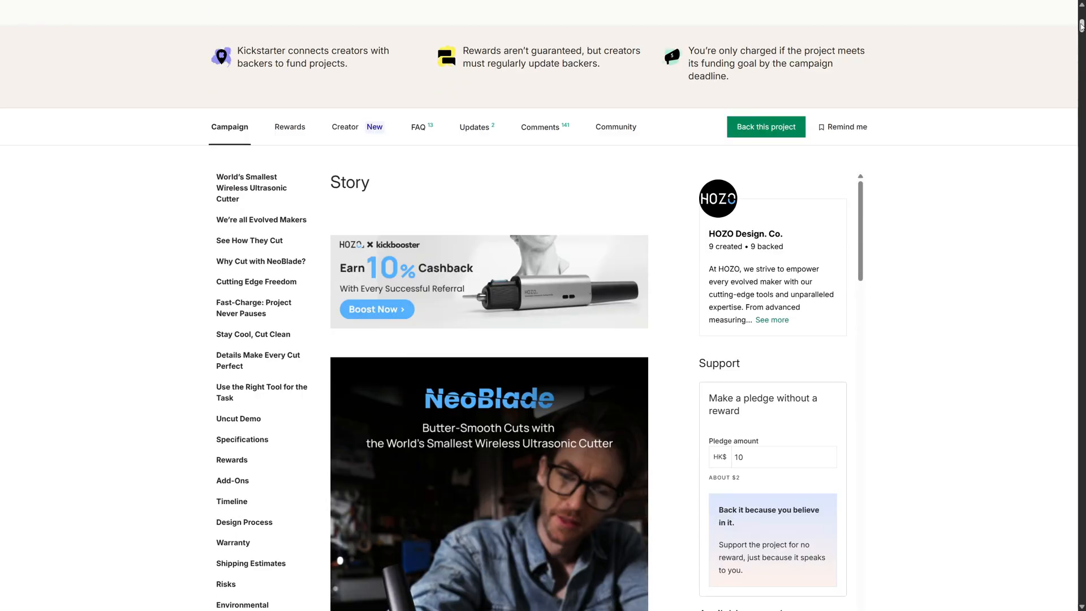
scroll(down, 3)
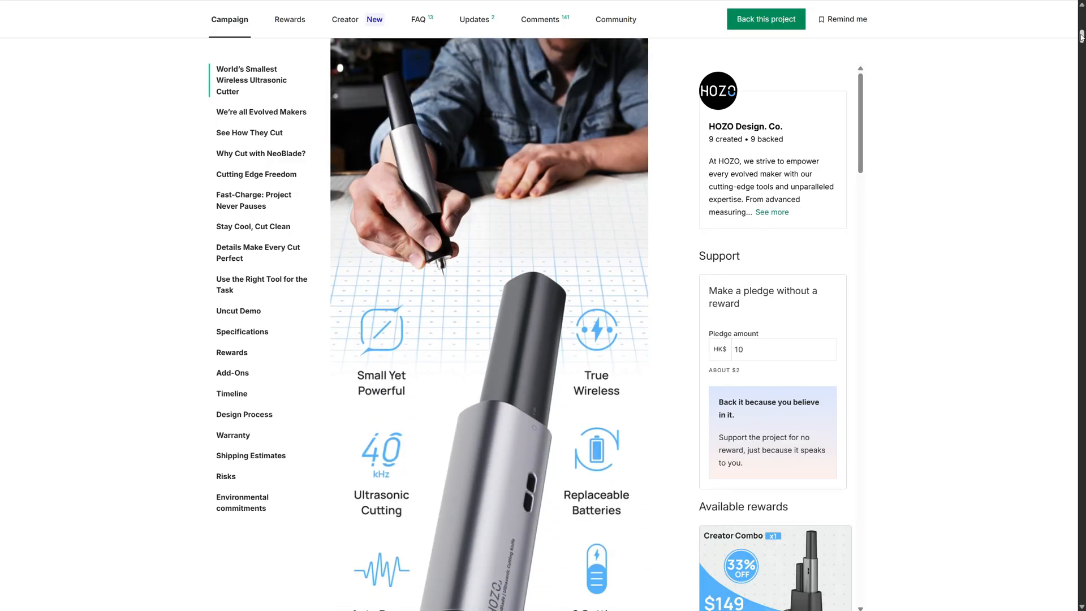
scroll(down, 3)
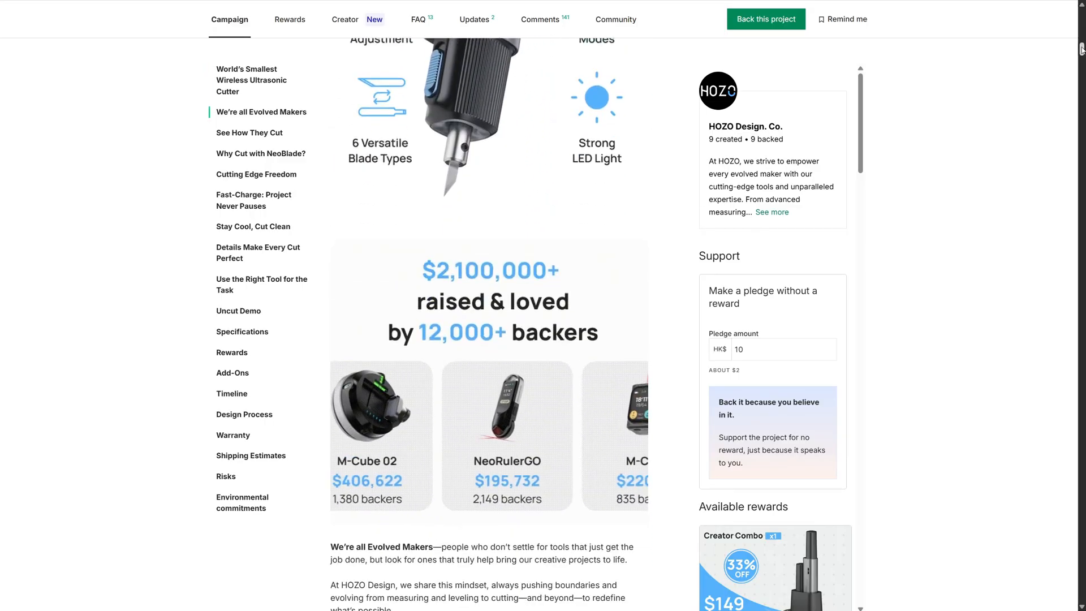
scroll(down, 3)
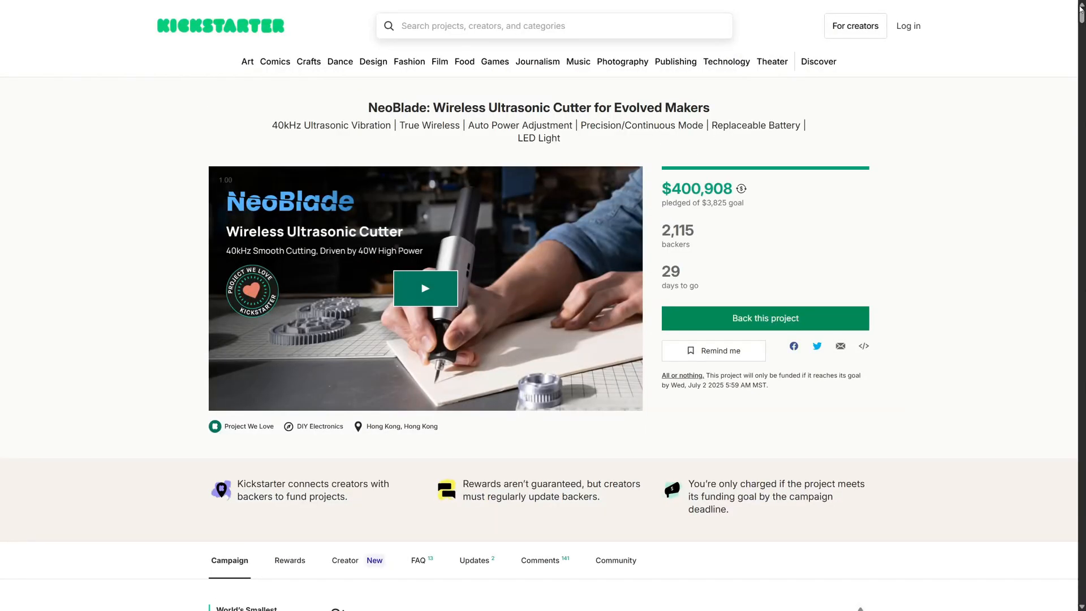
mouse_move(806, 404)
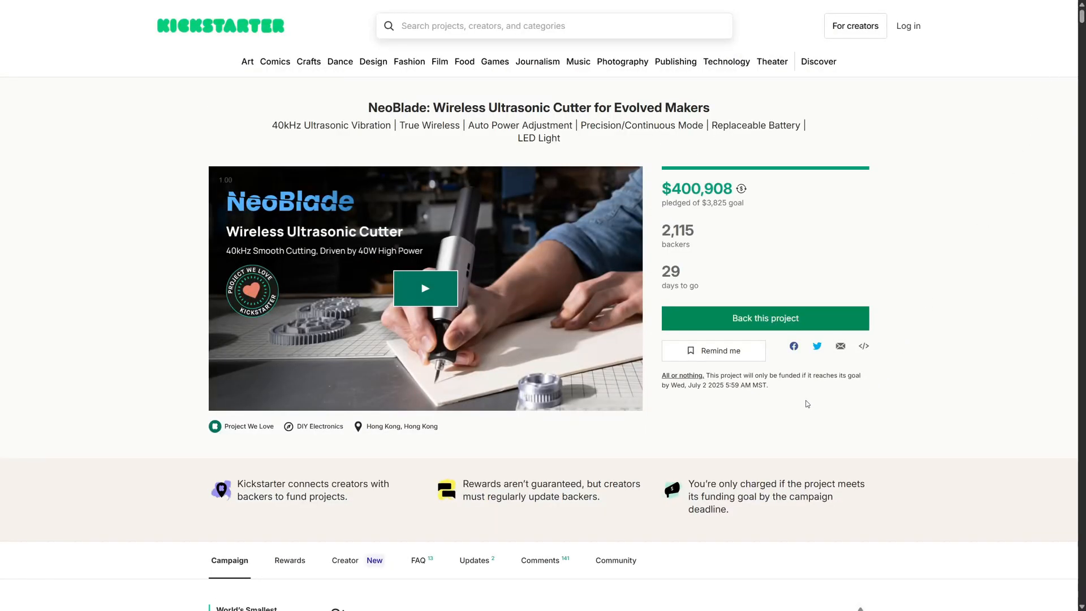